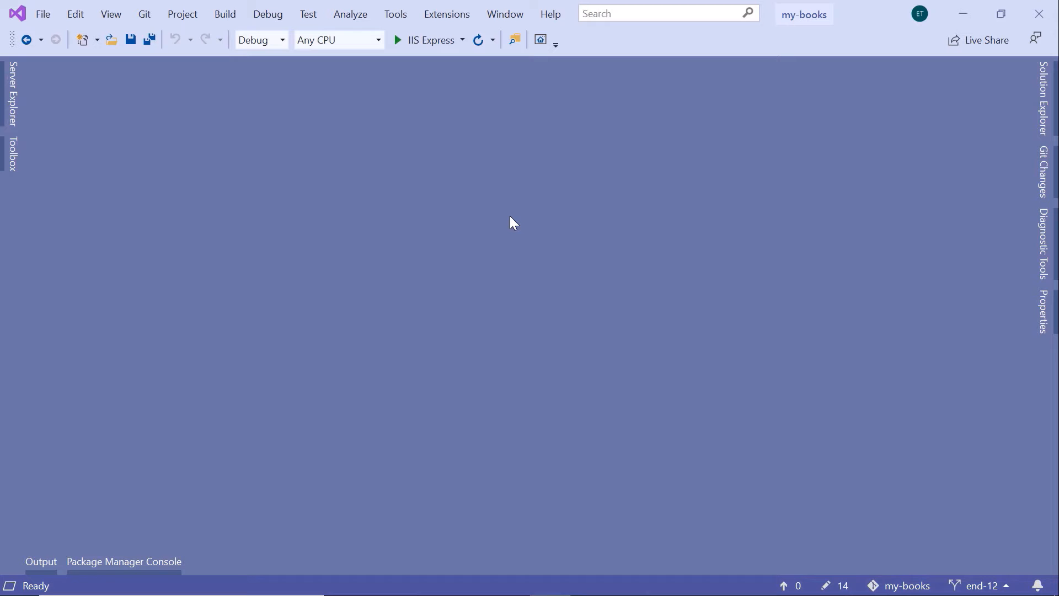
{"action": "mouse_move", "coordinate": [1002, 154]}
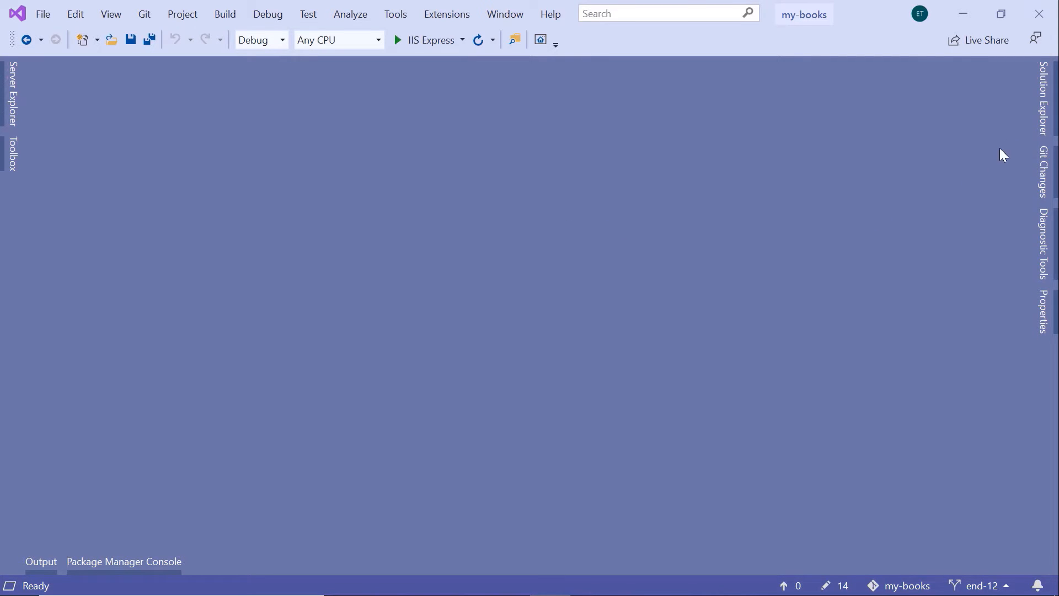
Permanently delete WeatherForecast.cs from the my-books project through Solution Explorer.
{"action": "left_click", "coordinate": [1046, 102]}
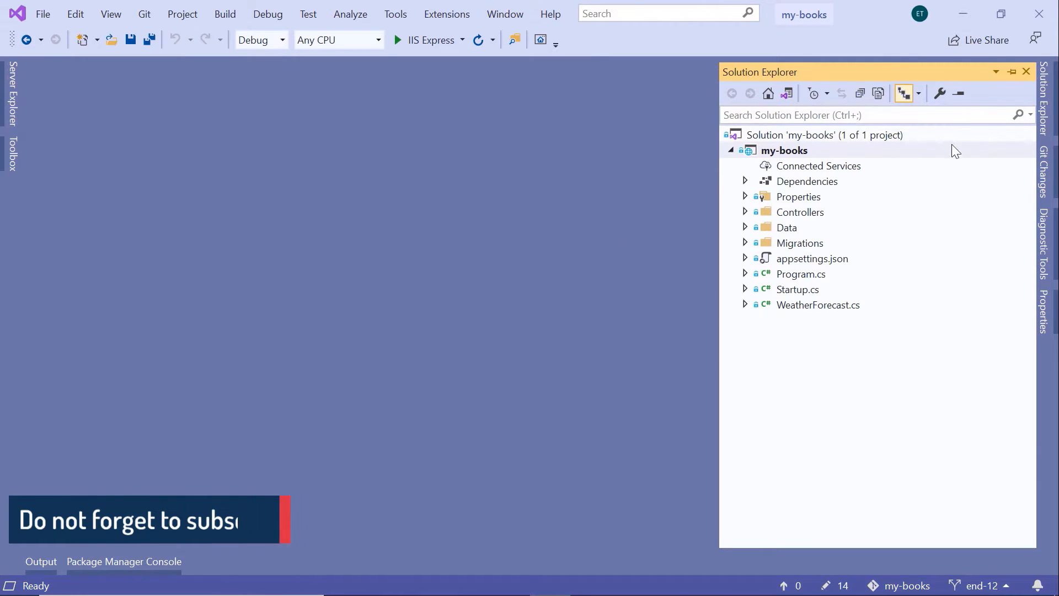
{"action": "mouse_move", "coordinate": [831, 311]}
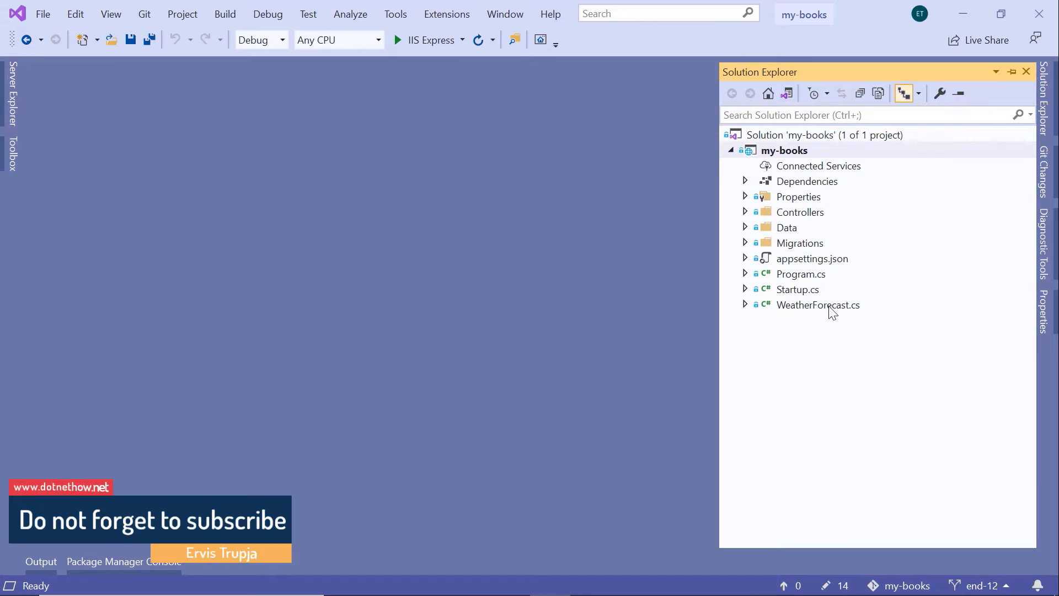
{"action": "right_click", "coordinate": [818, 304]}
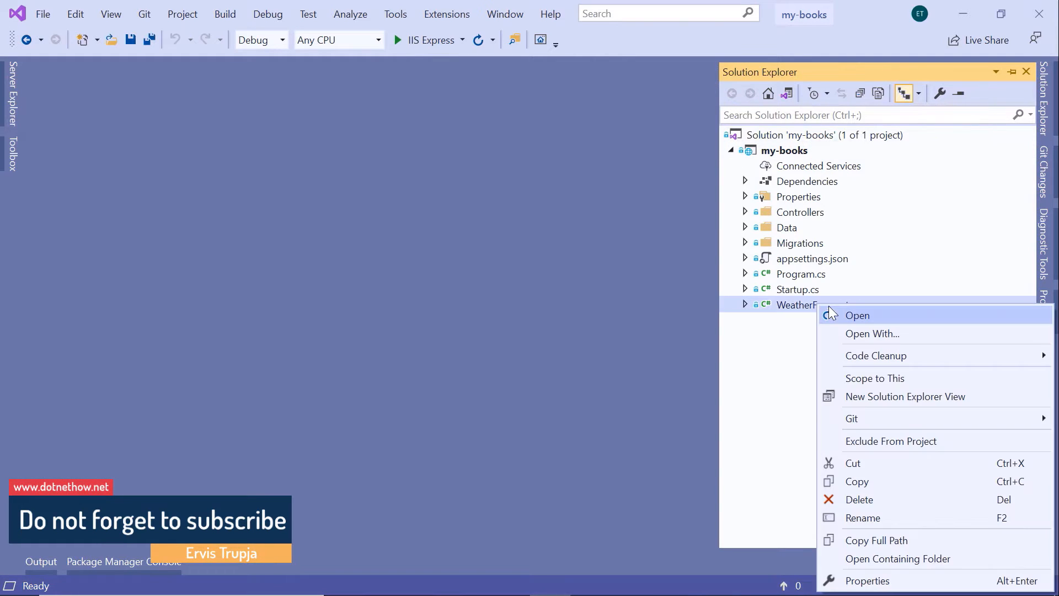
{"action": "mouse_move", "coordinate": [889, 499]}
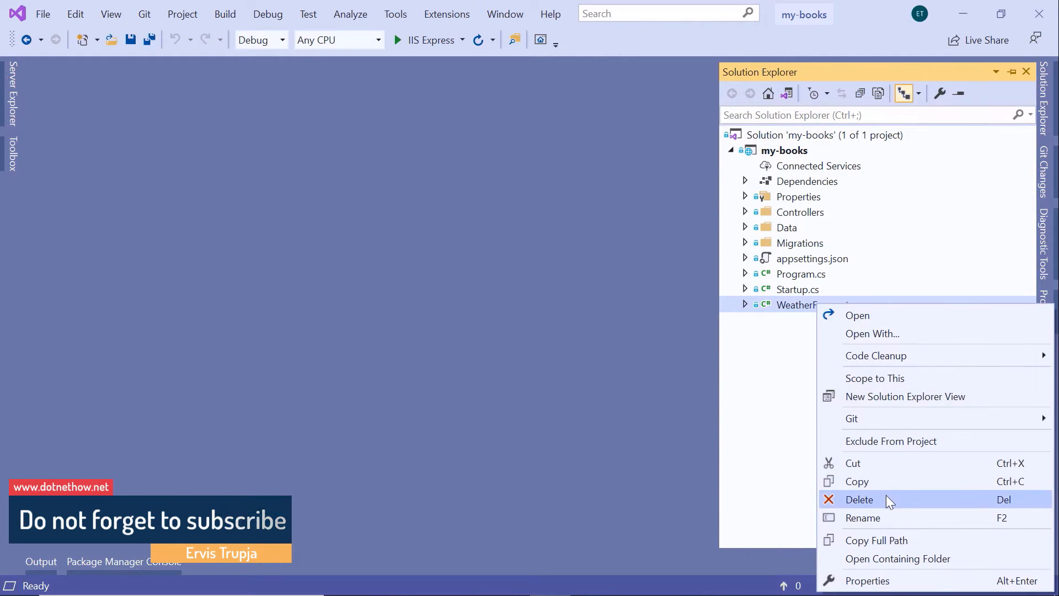
{"action": "left_click", "coordinate": [860, 499]}
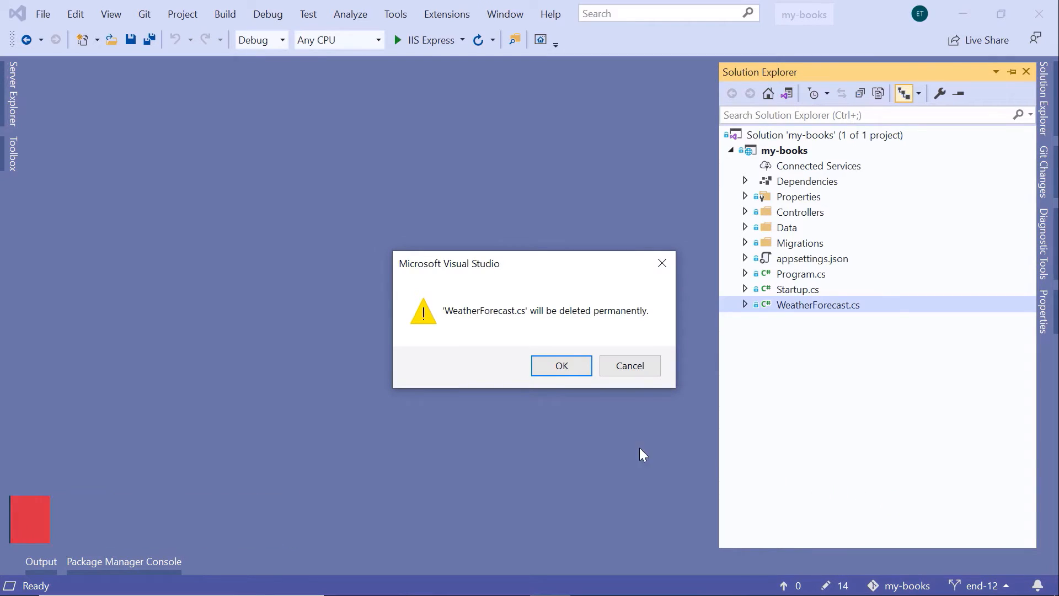
{"action": "left_click", "coordinate": [561, 365]}
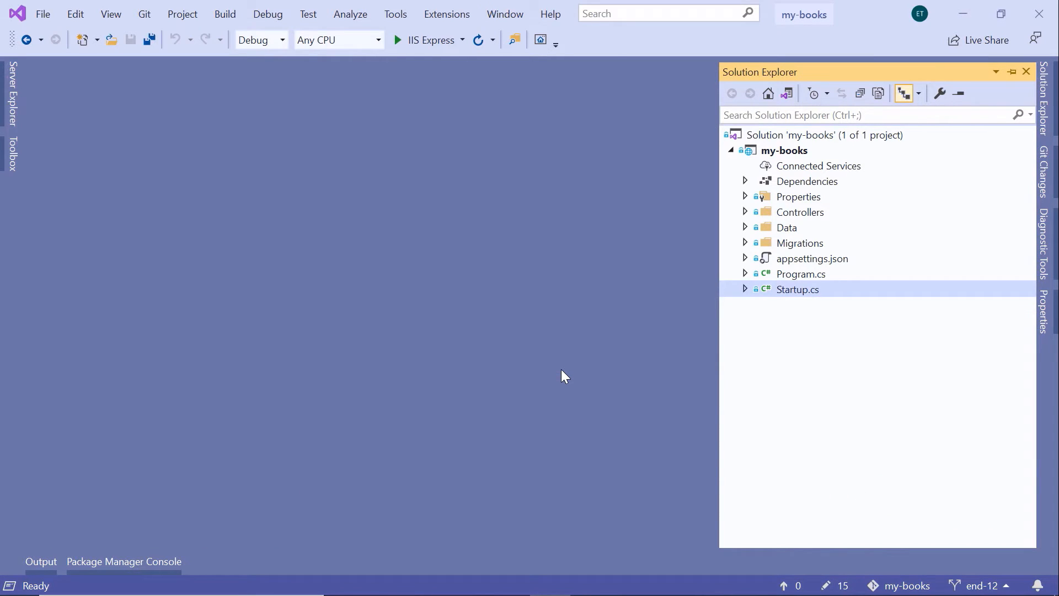
{"action": "mouse_move", "coordinate": [746, 216]}
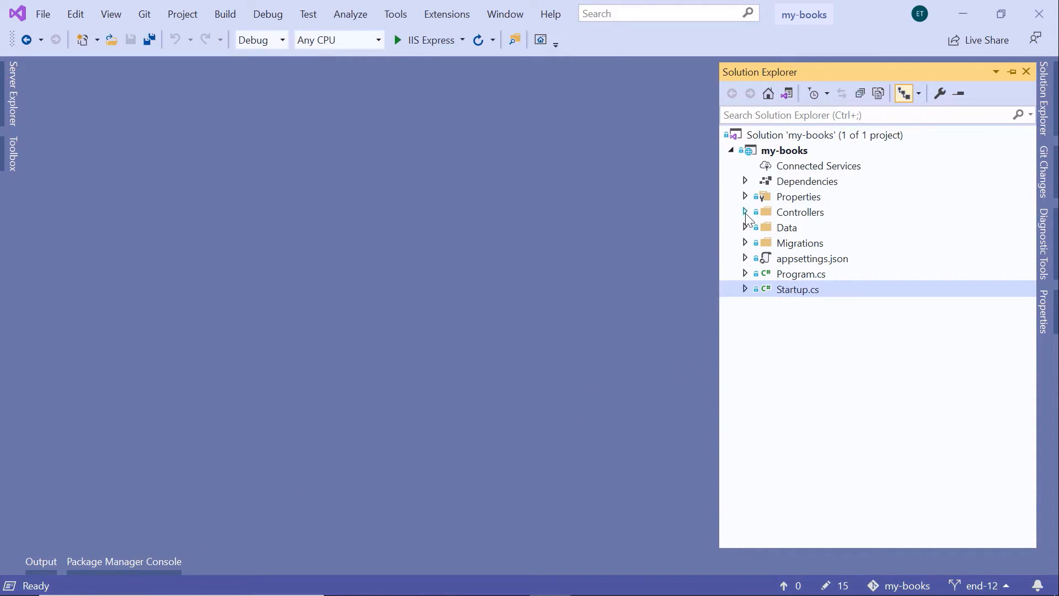
Delete WeatherForecastController.cs, leaving the Controllers folder empty.
{"action": "left_click", "coordinate": [745, 211]}
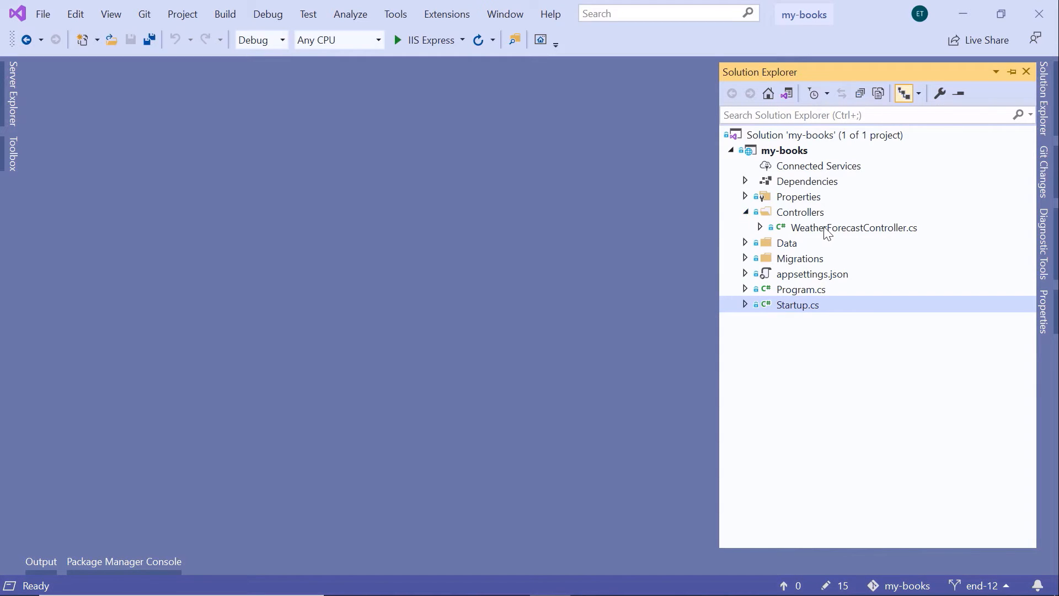
{"action": "right_click", "coordinate": [853, 228]}
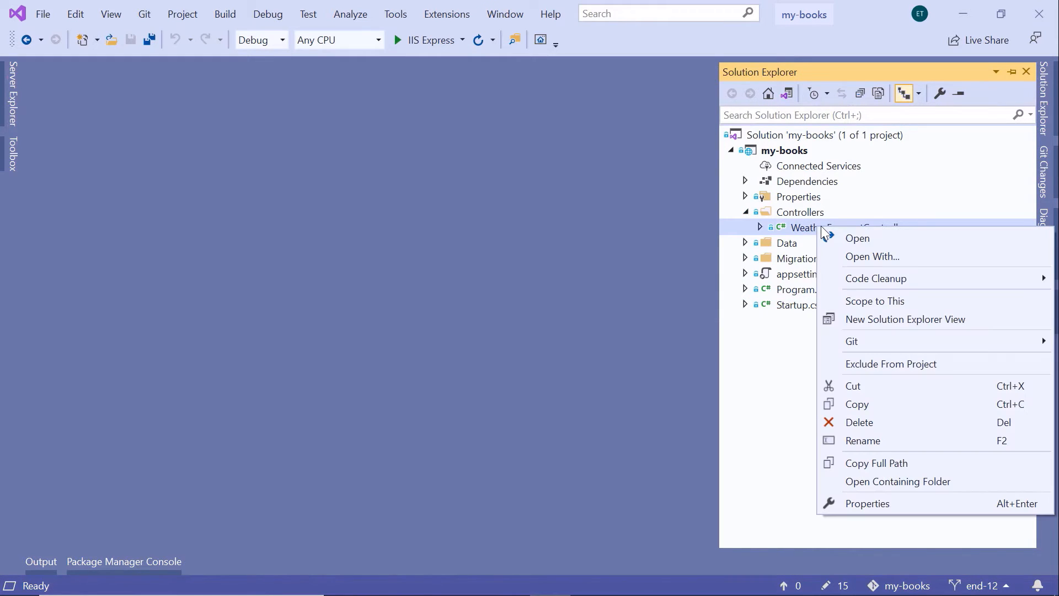
{"action": "mouse_move", "coordinate": [875, 422]}
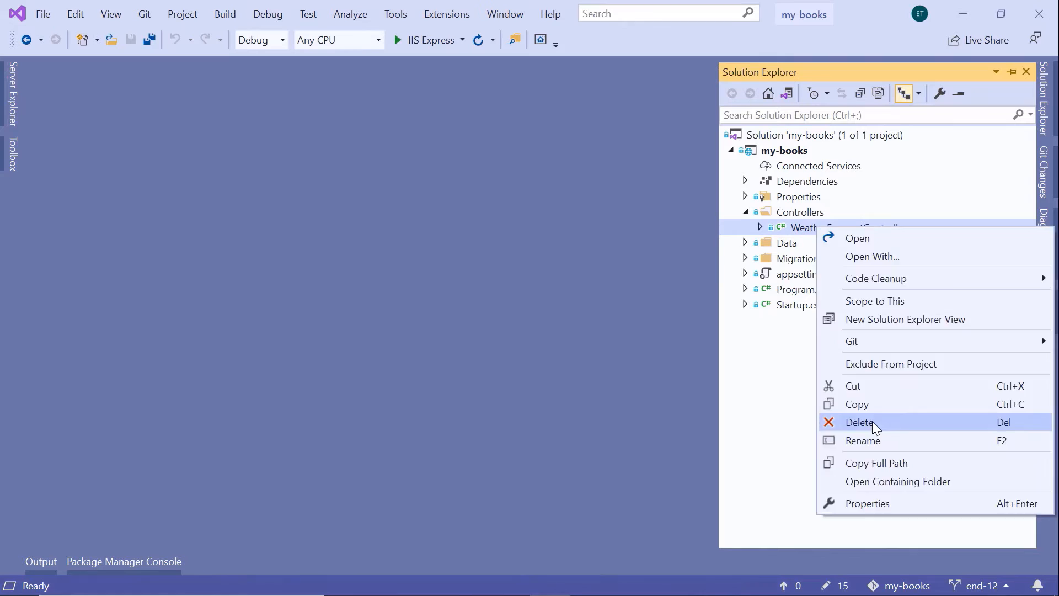
{"action": "left_click", "coordinate": [860, 422]}
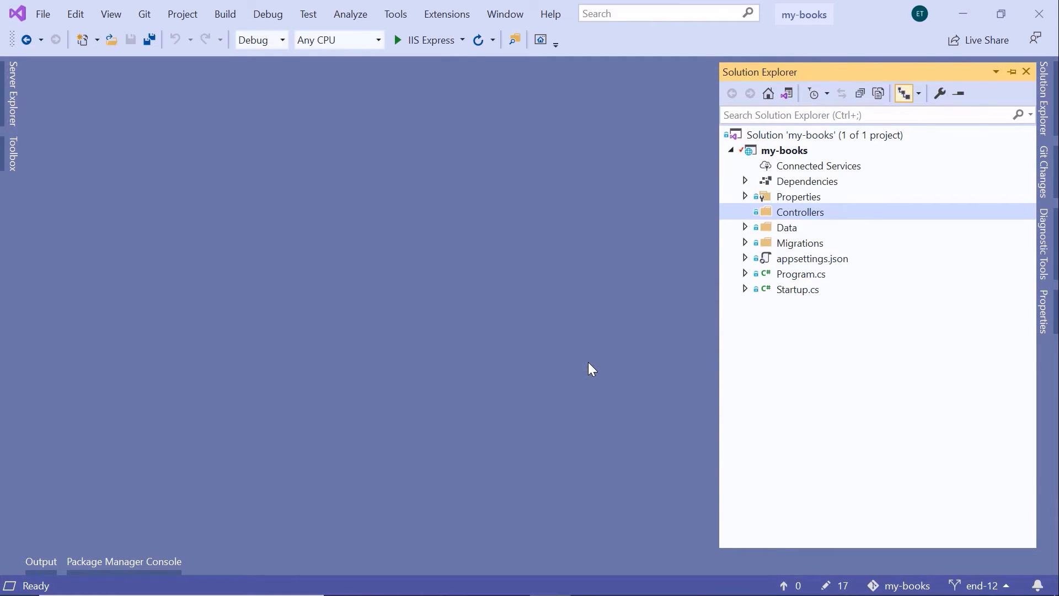
{"action": "mouse_move", "coordinate": [493, 320]}
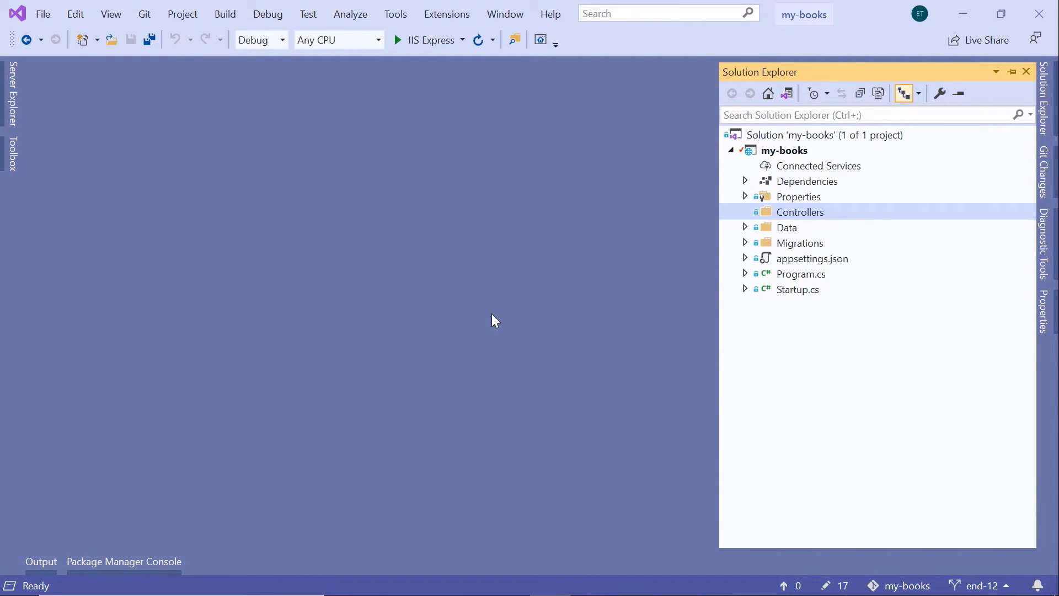
{"action": "key", "text": "ctrl+shift+b"}
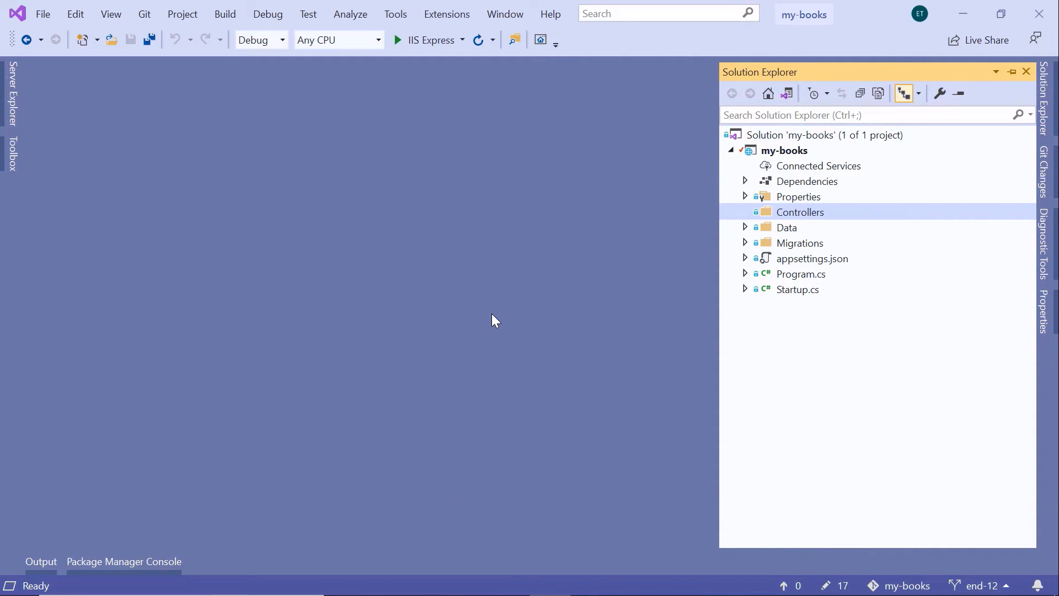
Build the solution, confirm 1 succeeded and 0 failed, and return to Solution Explorer.
{"action": "left_click", "coordinate": [225, 13]}
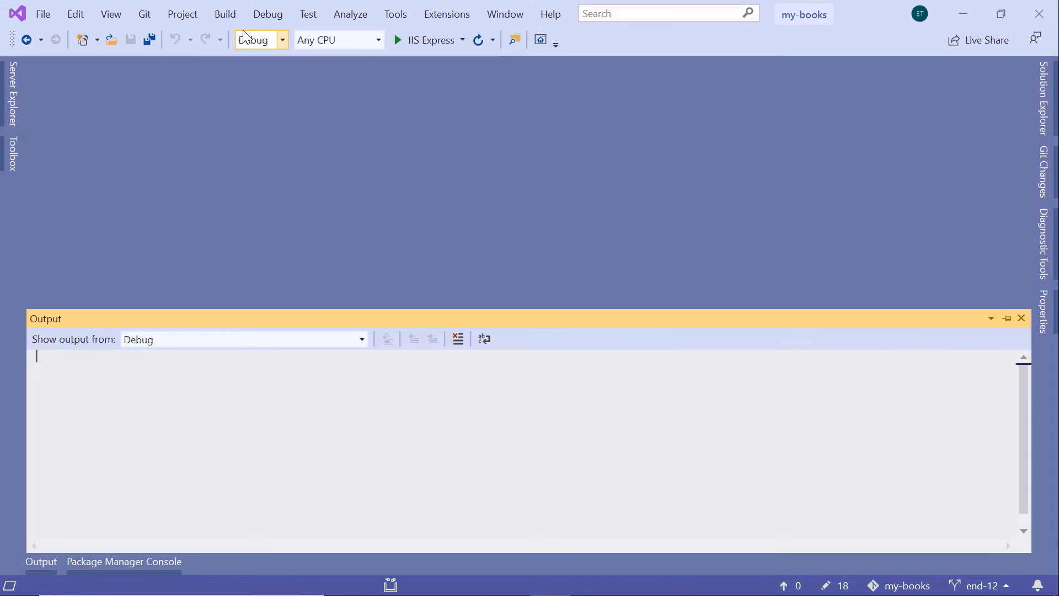
{"action": "left_click", "coordinate": [225, 14]}
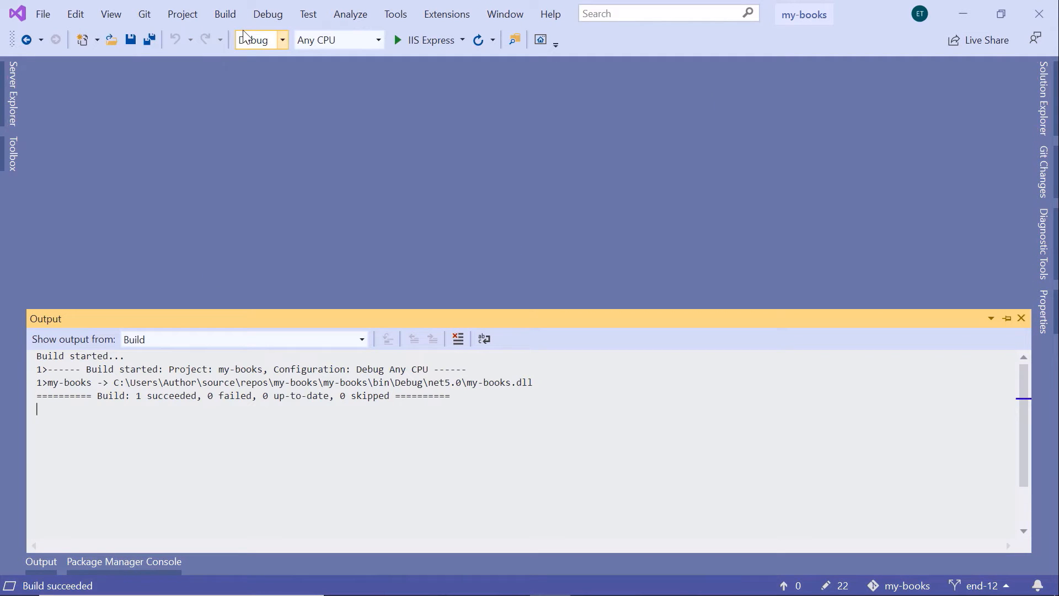
{"action": "mouse_move", "coordinate": [391, 196]}
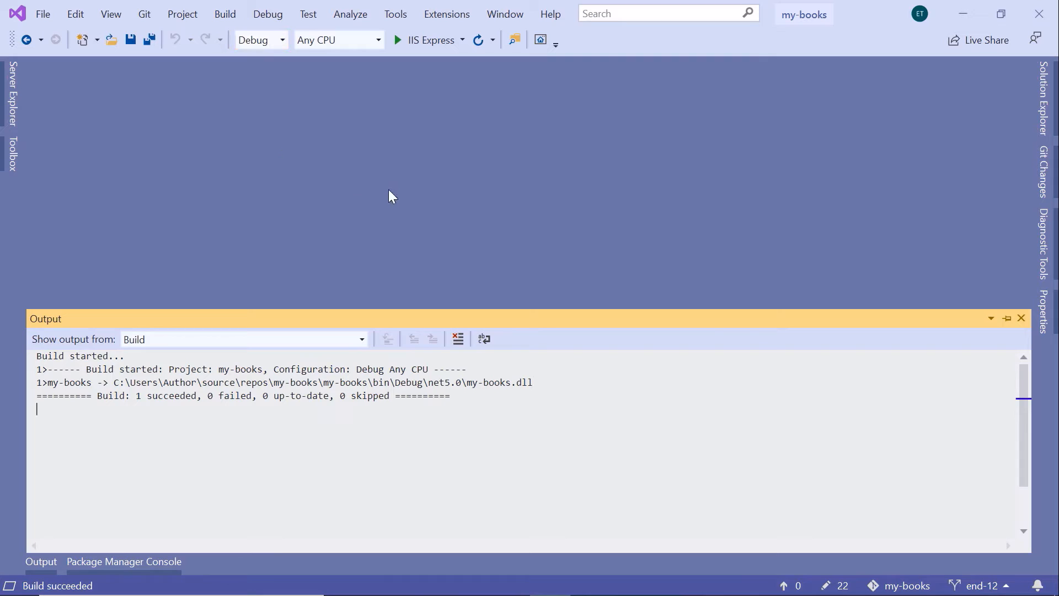
{"action": "left_click", "coordinate": [1046, 112]}
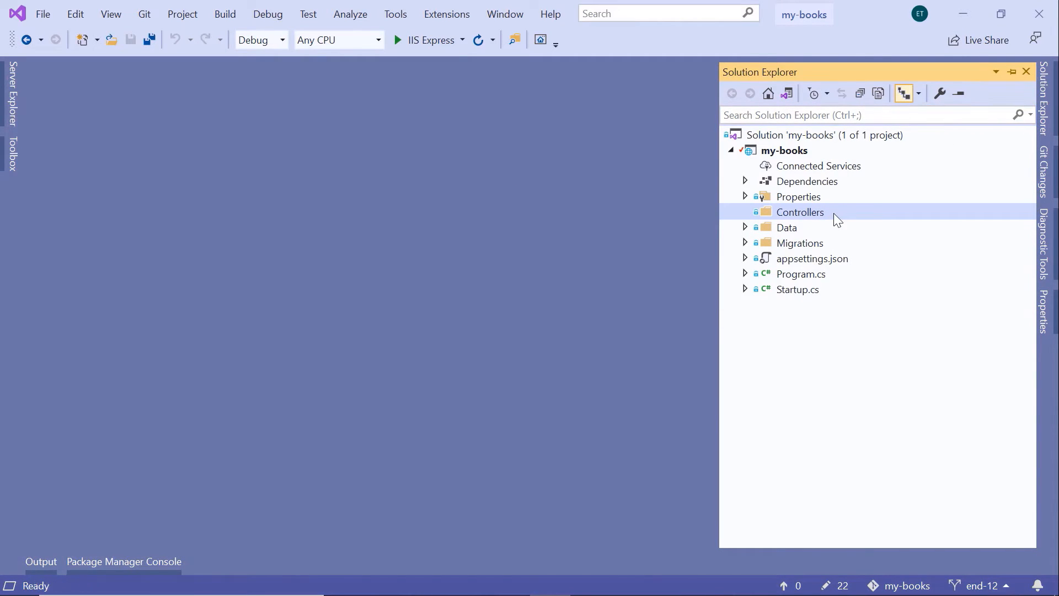
{"action": "mouse_move", "coordinate": [840, 219]}
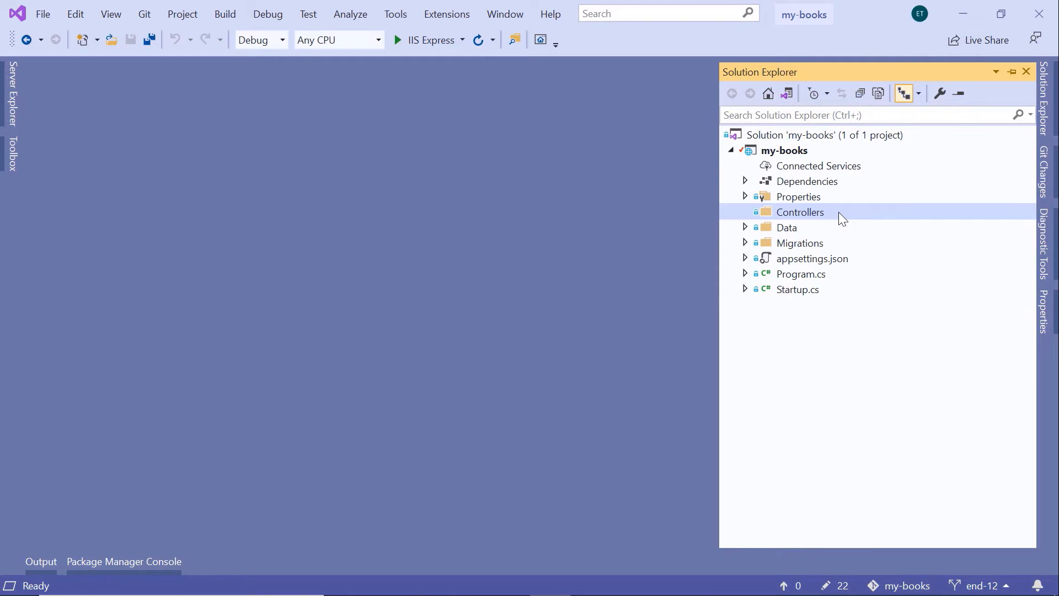
Add a controller to the Controllers folder, showing the API templates.
{"action": "right_click", "coordinate": [800, 212]}
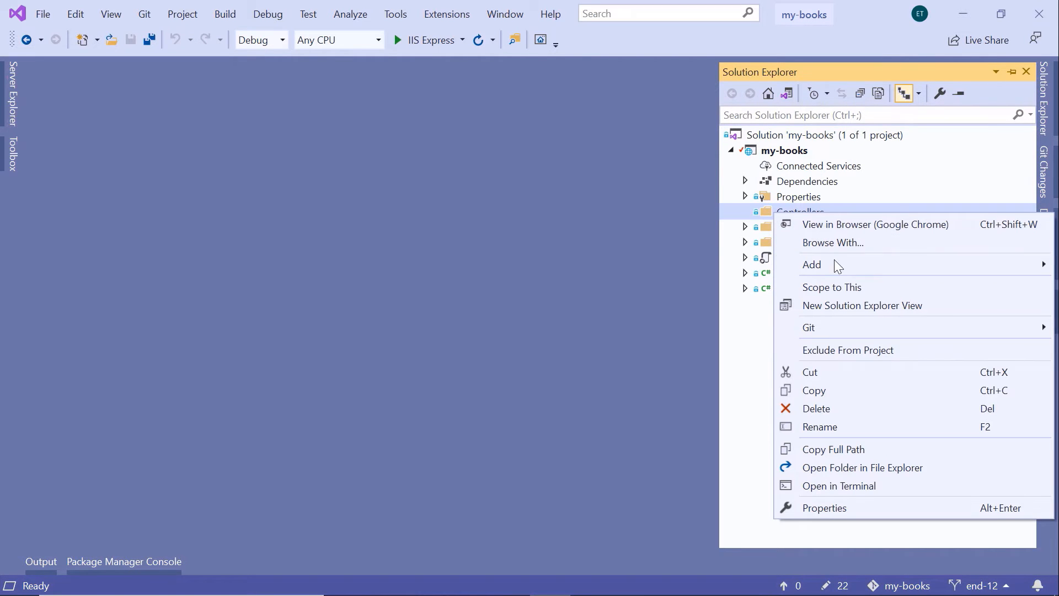
{"action": "left_click", "coordinate": [812, 264]}
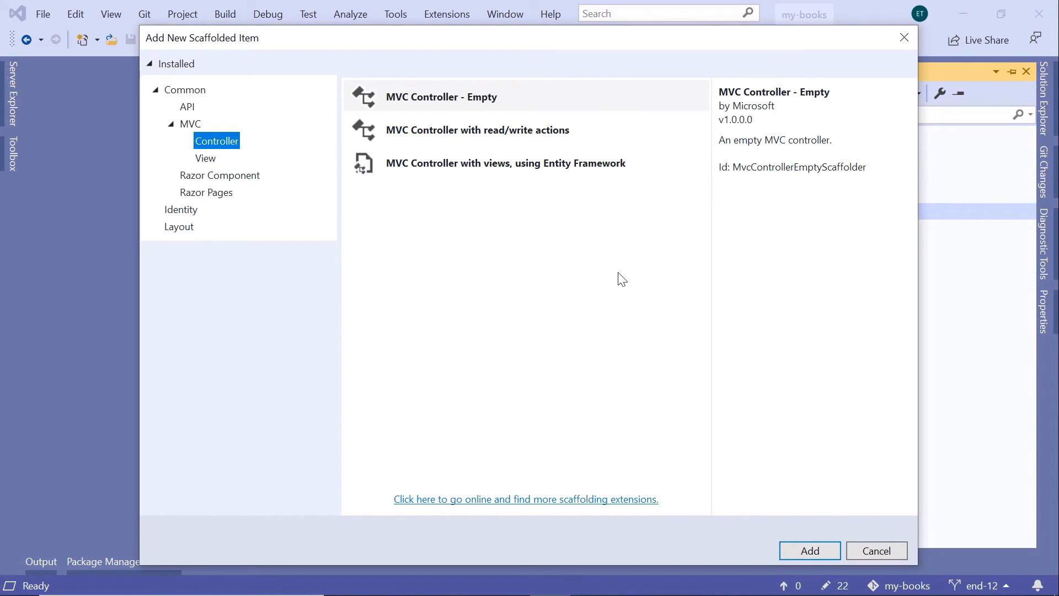
{"action": "left_click", "coordinate": [187, 106]}
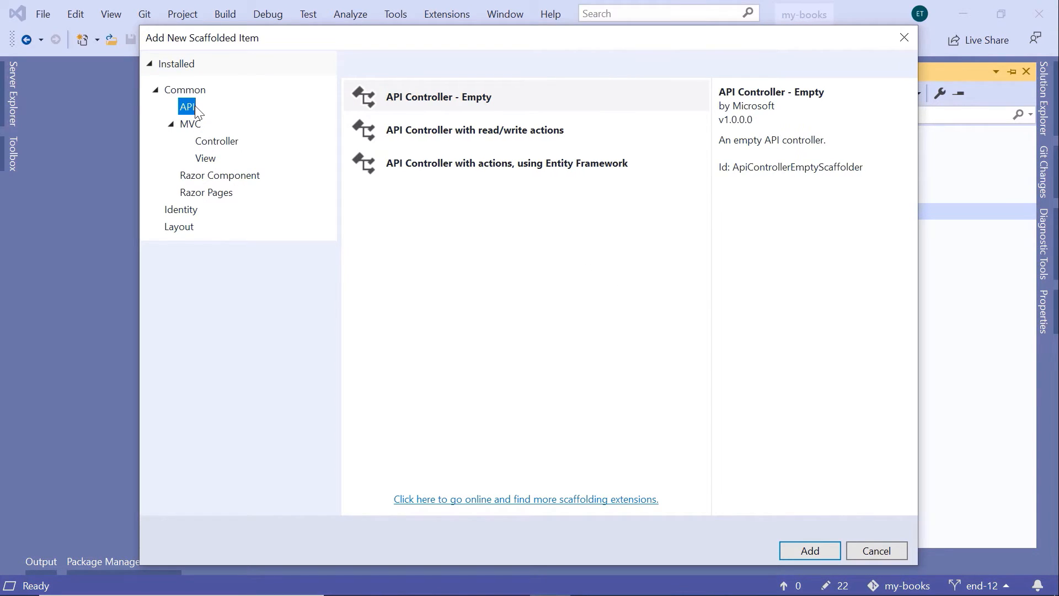
{"action": "mouse_move", "coordinate": [517, 97]}
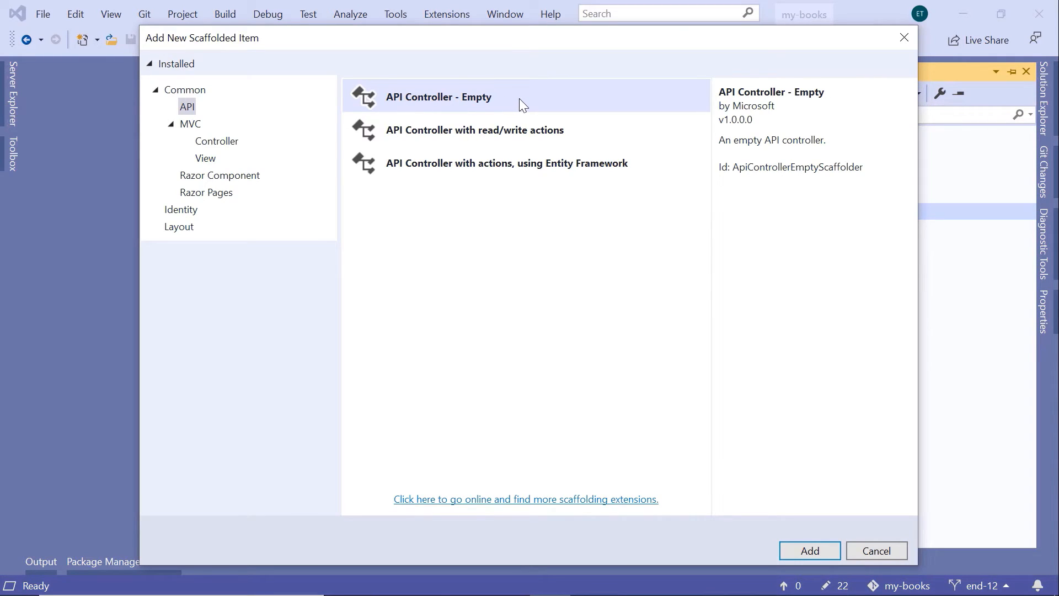
{"action": "mouse_move", "coordinate": [824, 497]}
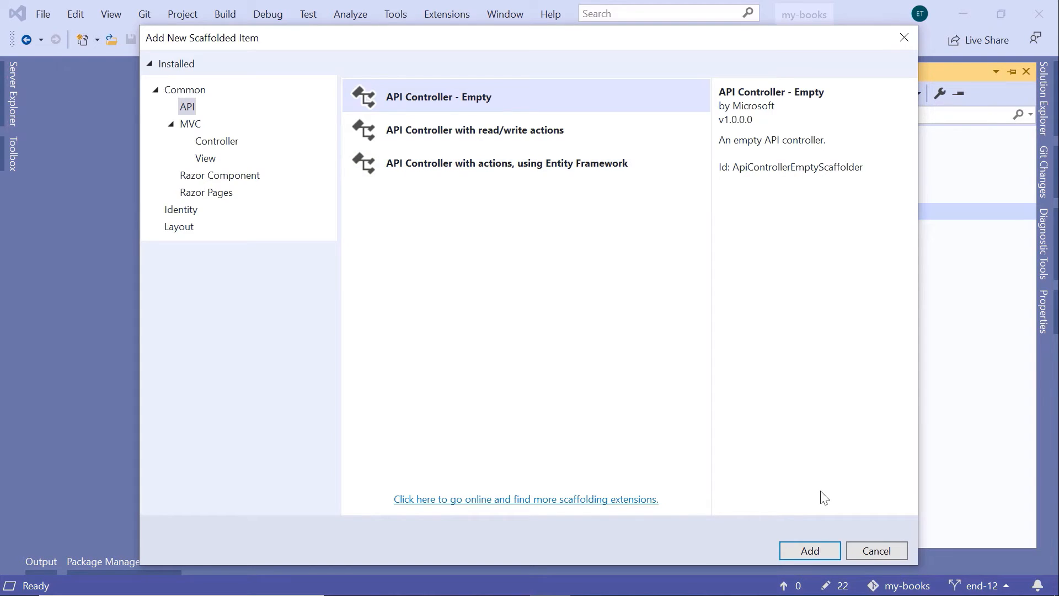
Create BooksController.cs from the API Controller - Empty template.
{"action": "left_click", "coordinate": [809, 550]}
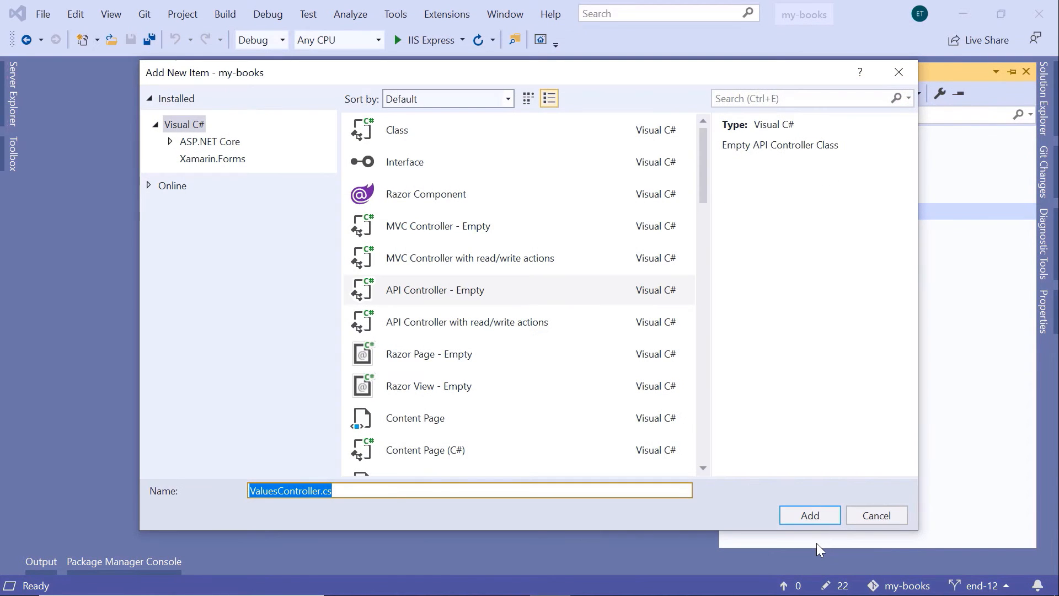
{"action": "mouse_move", "coordinate": [494, 197]}
{"action": "type", "text": "Book"}
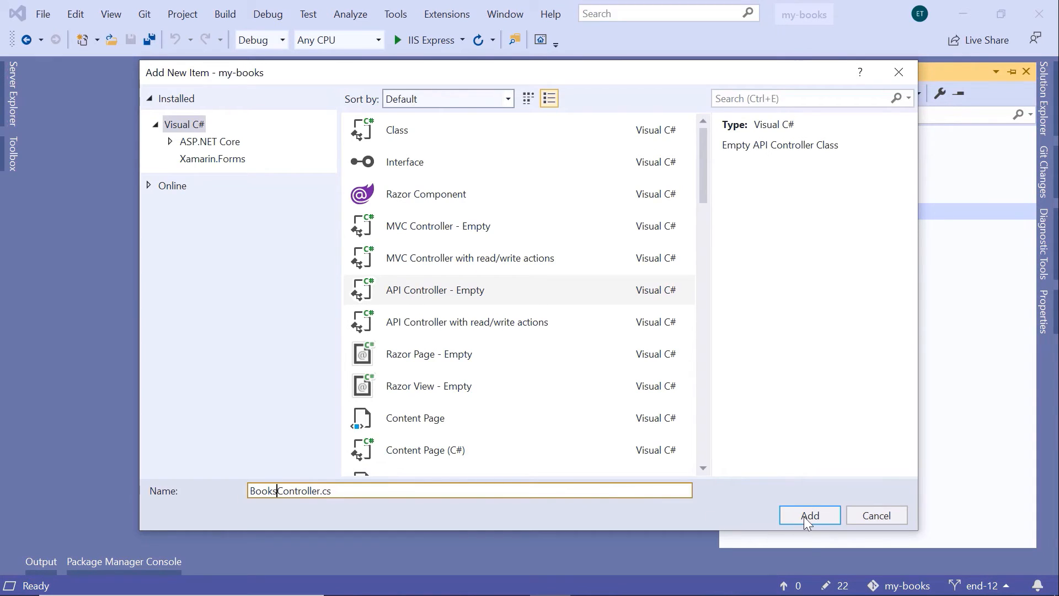
{"action": "left_click", "coordinate": [809, 514]}
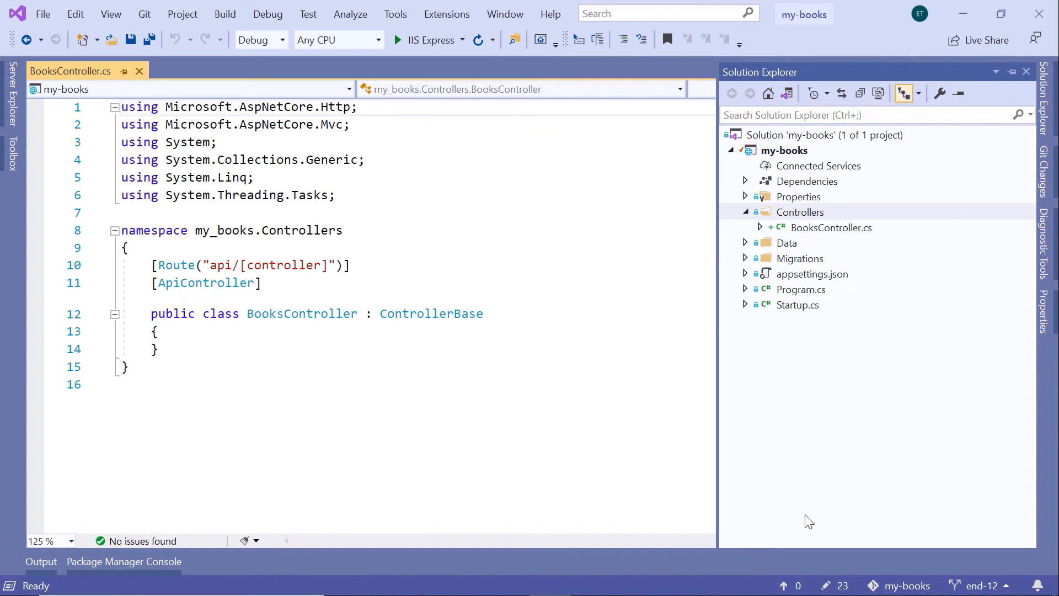
{"action": "left_click", "coordinate": [616, 377]}
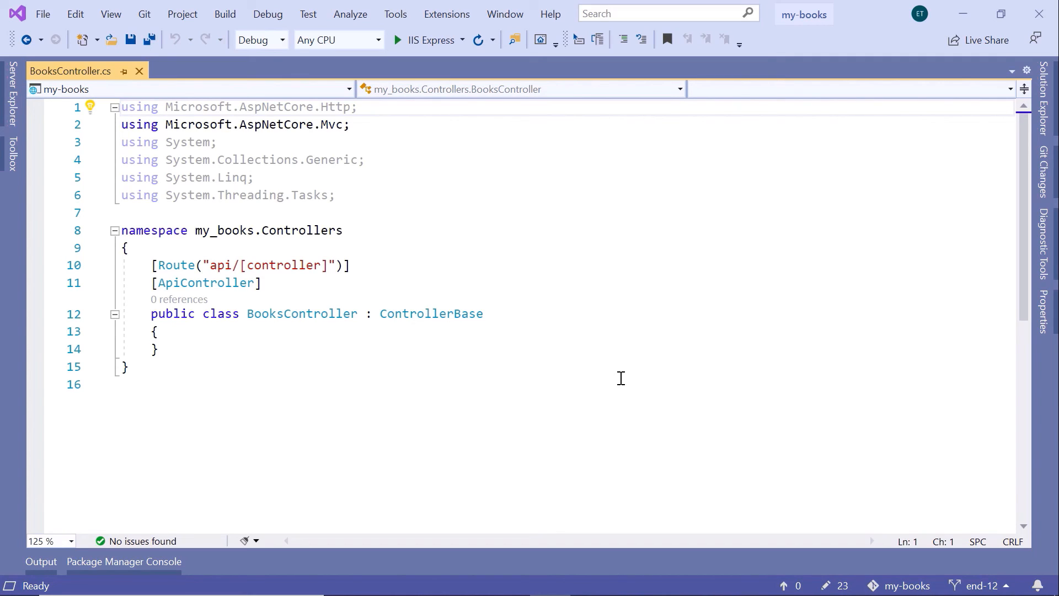
{"action": "double_click", "coordinate": [431, 313]}
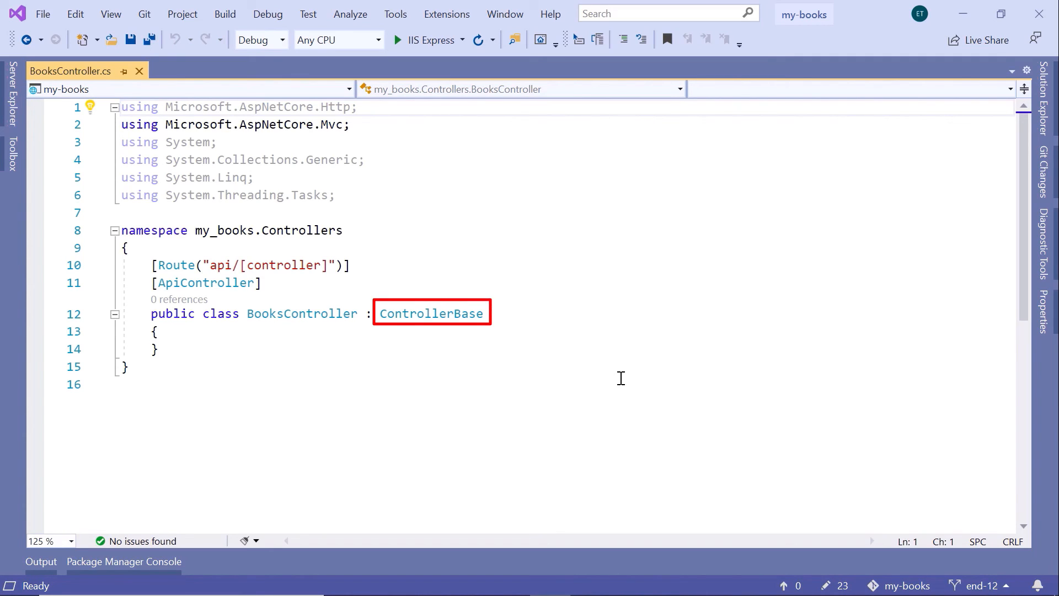